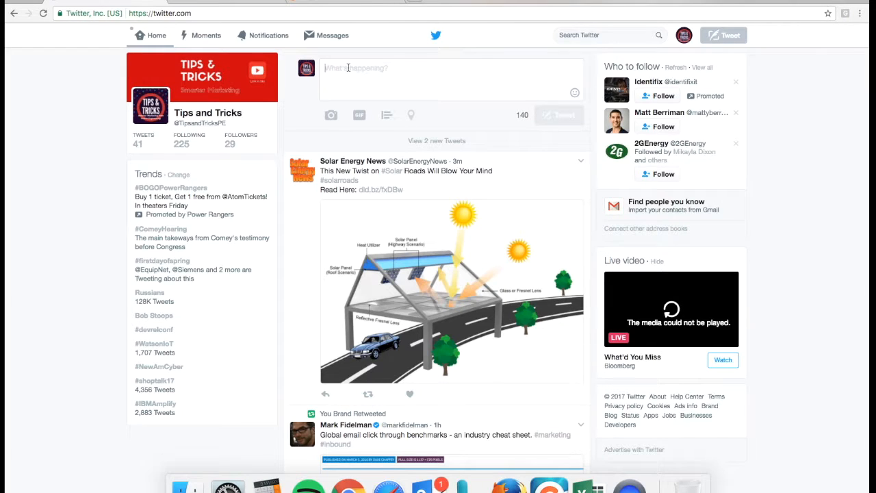
Shorten the Power Engineering solar article URL in Bitly and copy the bit.ly link.
{"action": "type", "text": "http://www.power-eng.com/articles/2017/03/250-mw-solar-development-becomes-first-to-operate-on-tribal-land.html"}
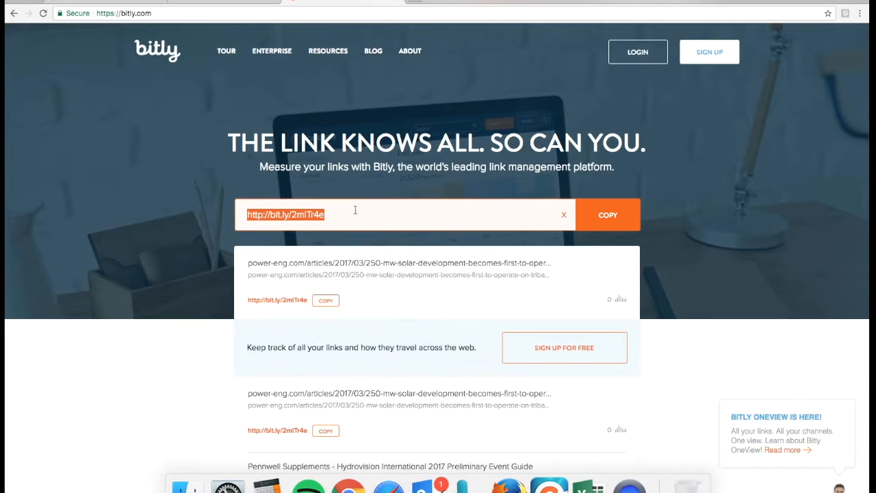
{"action": "left_click", "coordinate": [606, 215]}
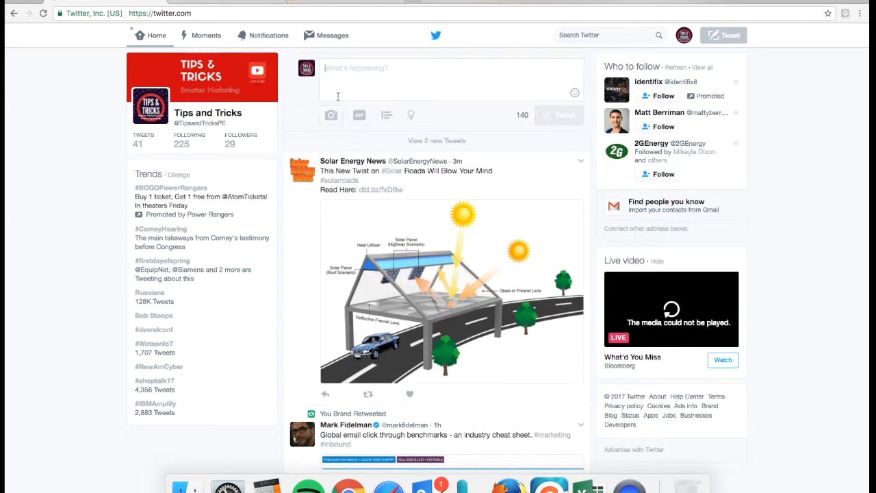
{"action": "type", "text": "http://bit.ly/2mlTn4e"}
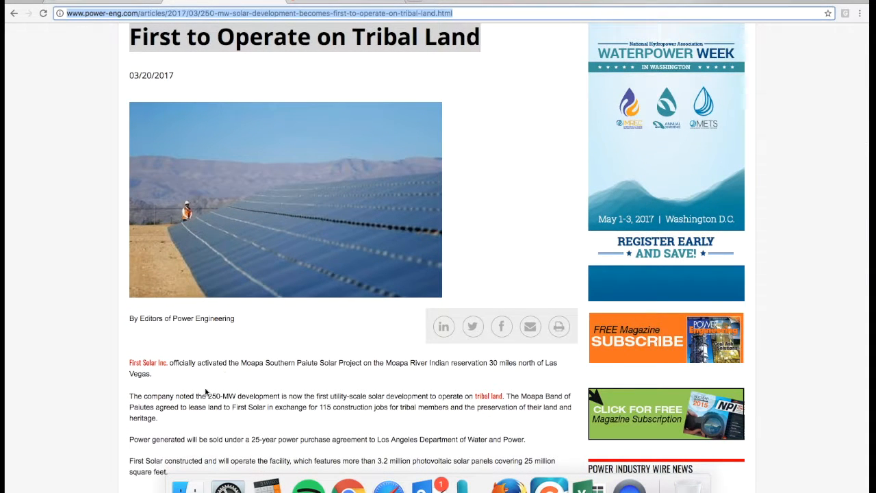
{"action": "mouse_move", "coordinate": [150, 370]}
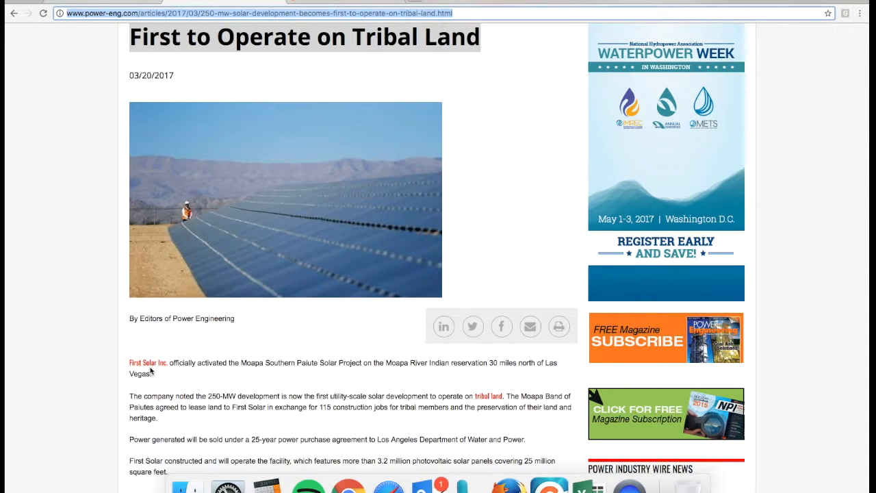
{"action": "mouse_move", "coordinate": [307, 371]}
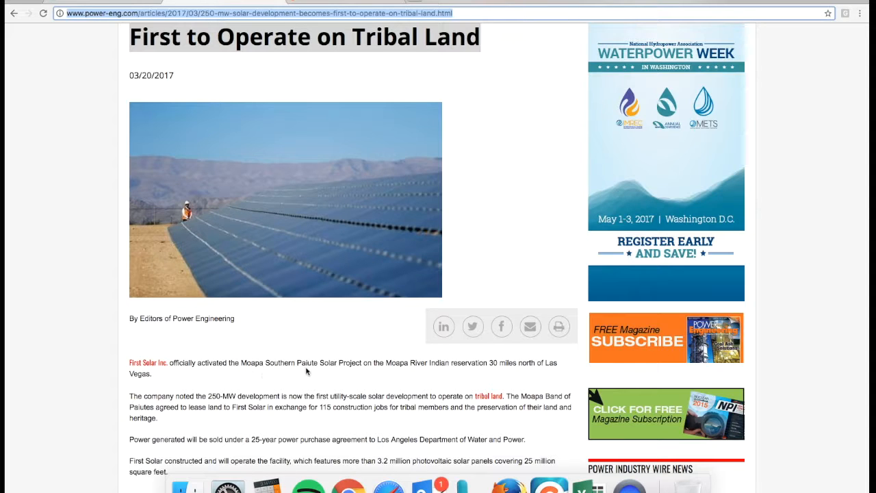
{"action": "mouse_move", "coordinate": [408, 372]}
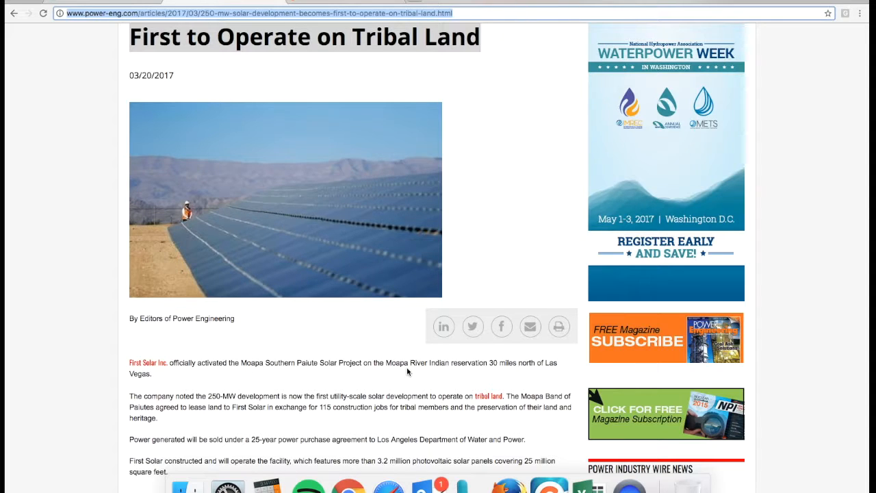
Scroll the article down to its opening paragraphs on the Moapa Southern Paiute project.
{"action": "scroll", "scroll_direction": "down", "scroll_amount": 3}
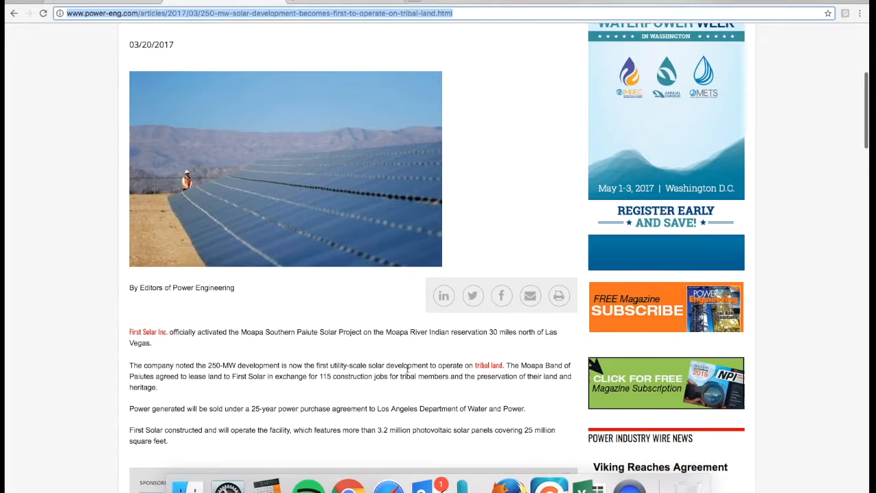
{"action": "mouse_move", "coordinate": [394, 88]}
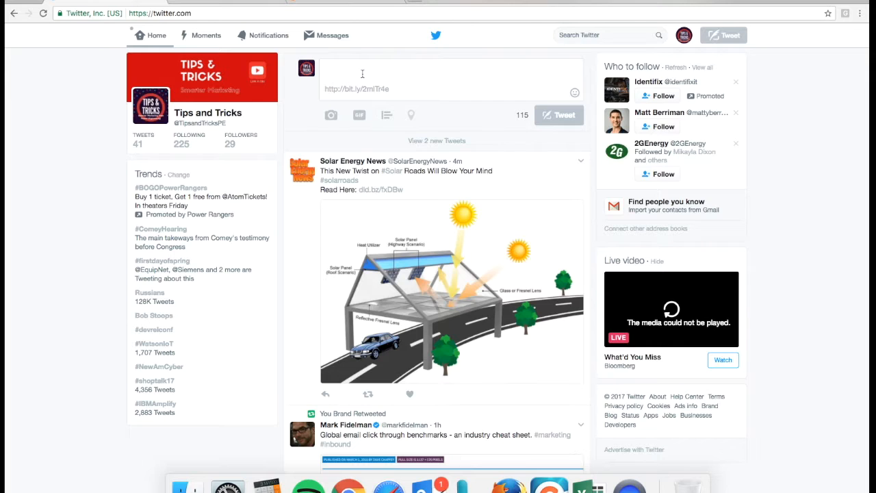
Type '#Solar development on #tribal land - first ever' above the link, starting #Las.
{"action": "type", "text": "#"}
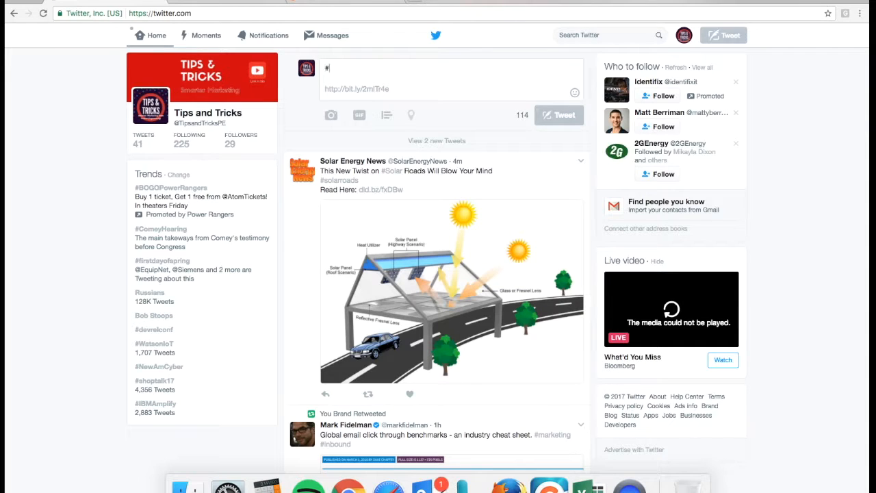
{"action": "type", "text": "Solar deve"}
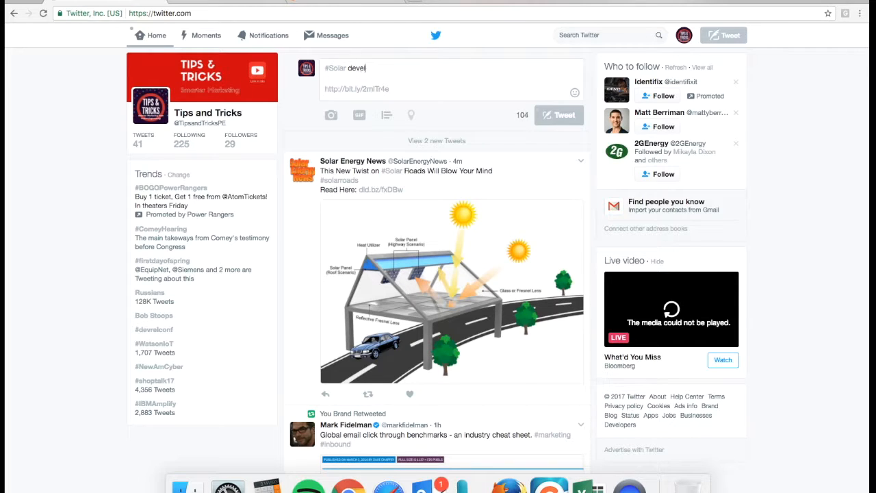
{"action": "type", "text": "lopment on #"}
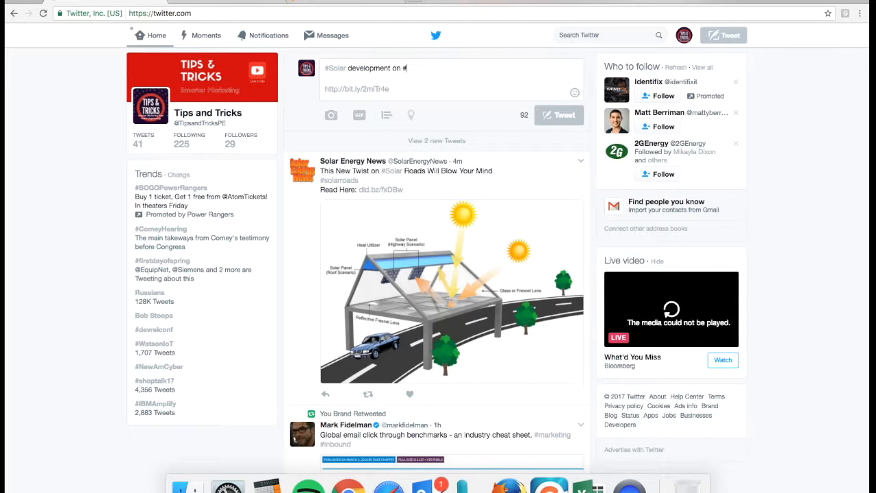
{"action": "type", "text": "tribal land"}
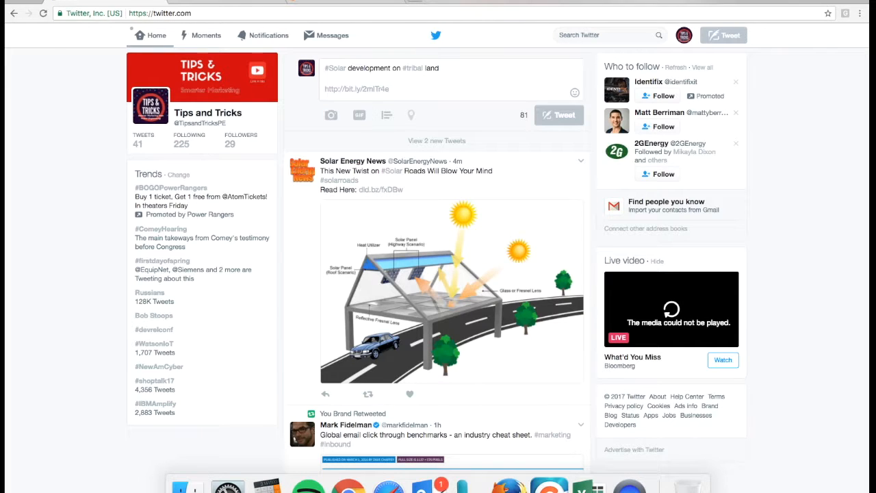
{"action": "type", "text": "- fir"}
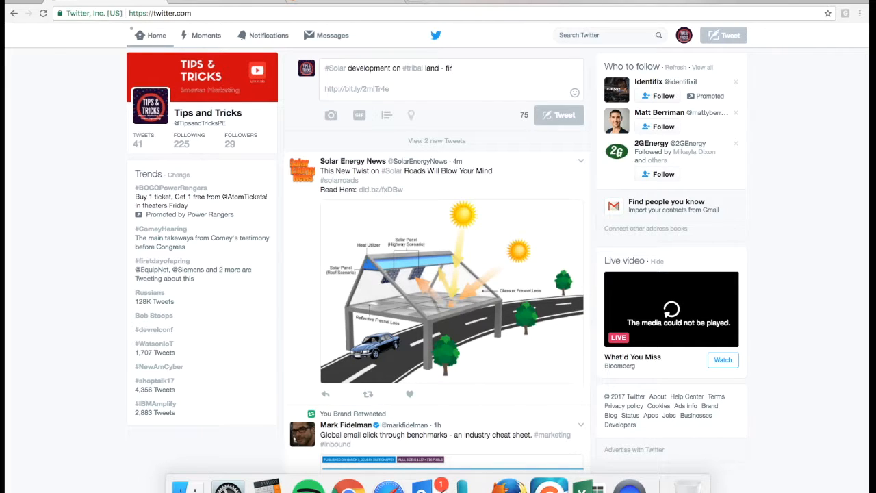
{"action": "type", "text": "st ever"}
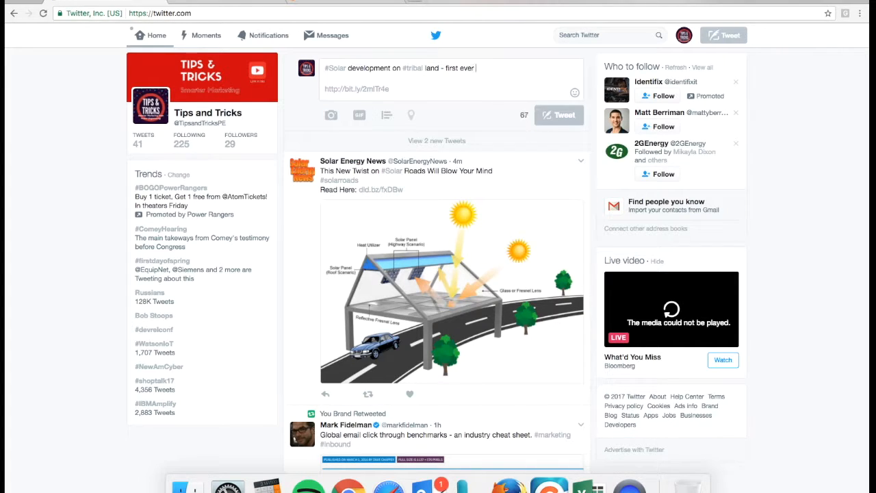
{"action": "type", "text": "#Las"}
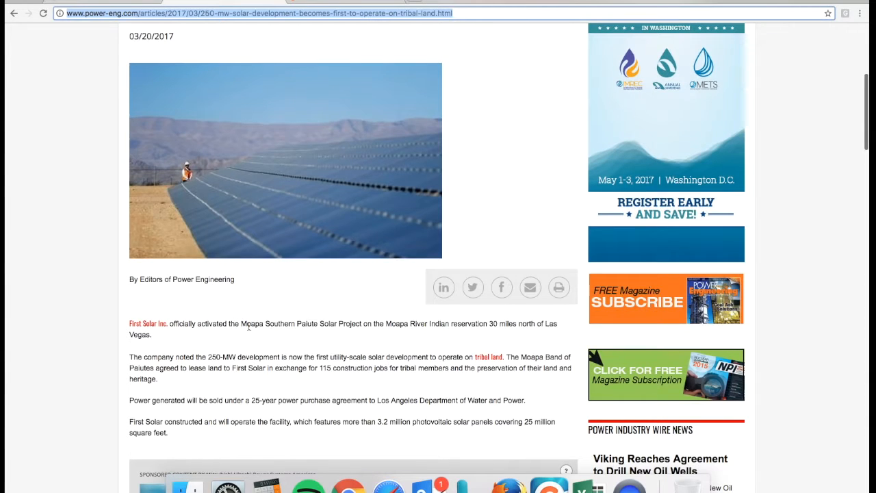
Scroll the article back up and highlight the word 'Moapa' in its first paragraph.
{"action": "scroll", "scroll_direction": "up", "scroll_amount": 3}
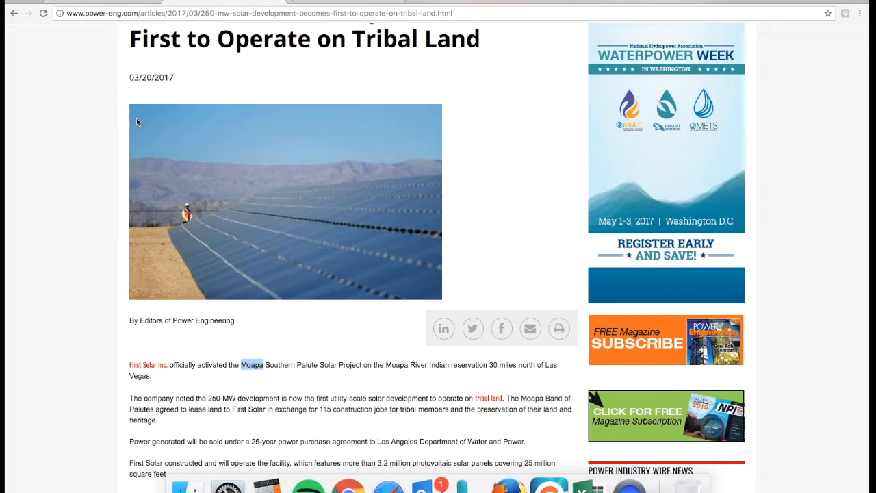
{"action": "left_click_drag", "start_coordinate": [133, 109], "coordinate": [394, 293]}
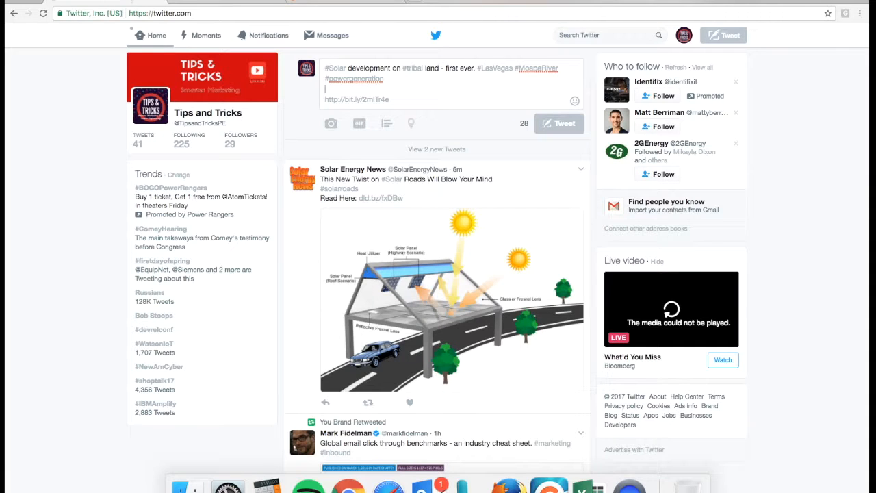
{"action": "mouse_move", "coordinate": [330, 124]}
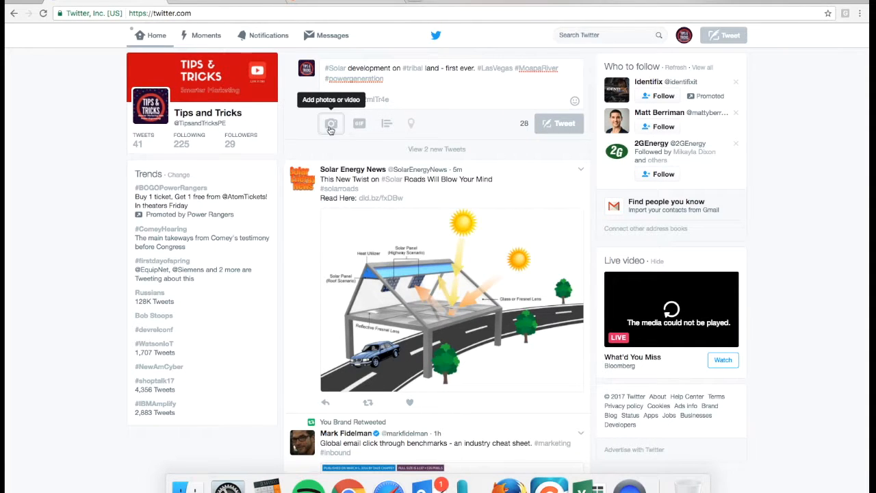
{"action": "left_click", "coordinate": [331, 123]}
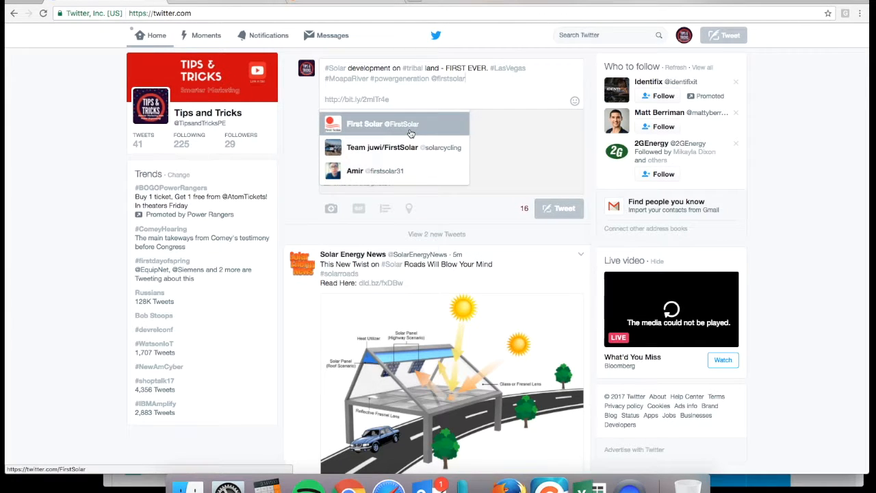
{"action": "left_click", "coordinate": [384, 124]}
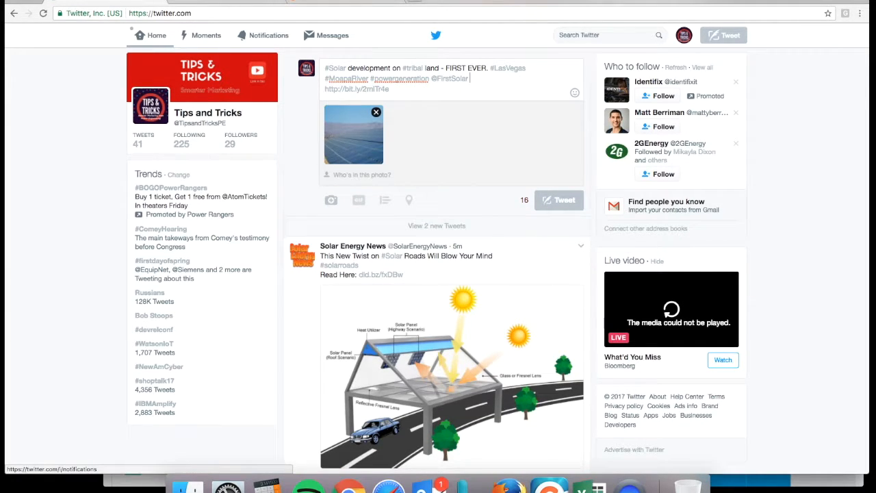